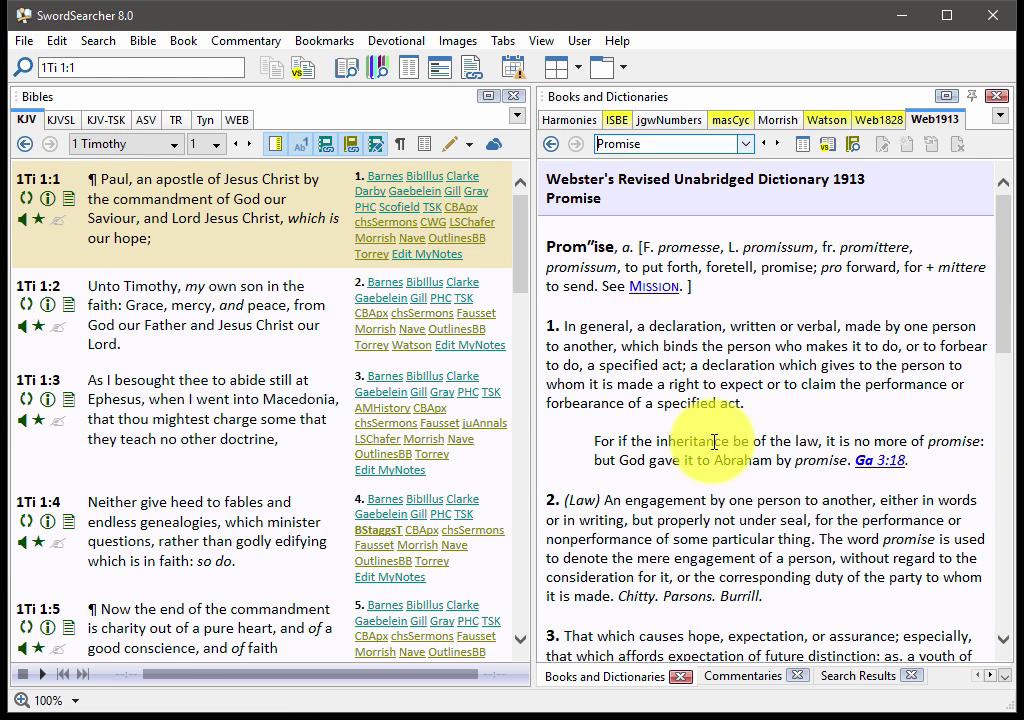
pyautogui.moveTo(884, 460)
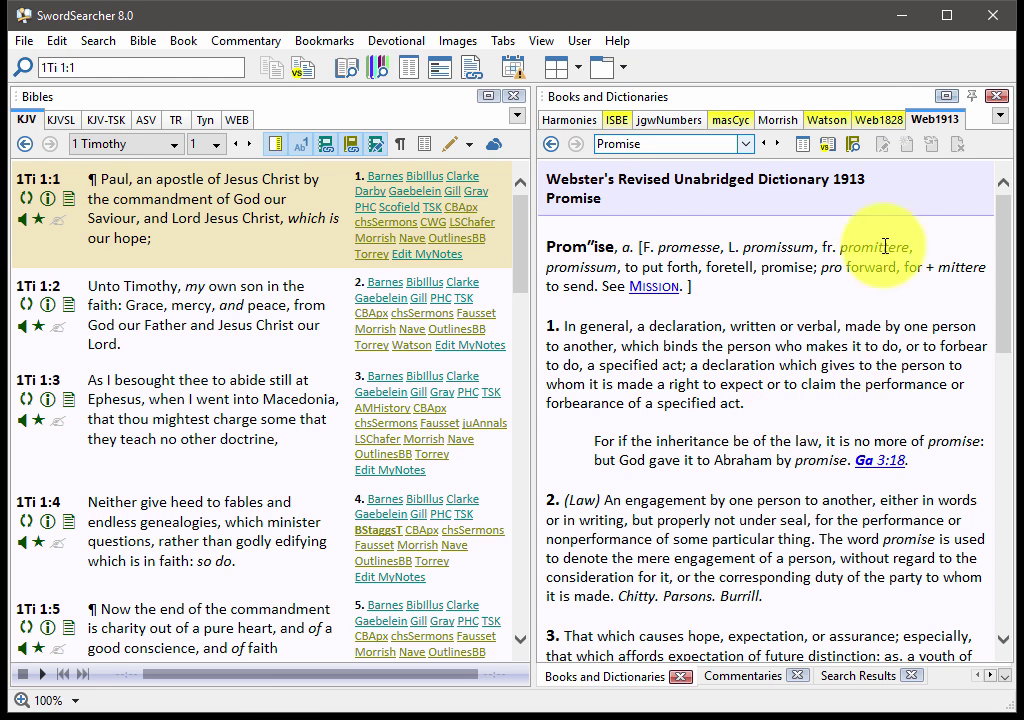
# Switch the dictionary panel to the Webster's 1828 entry for 'promise'
pyautogui.click(878, 119)
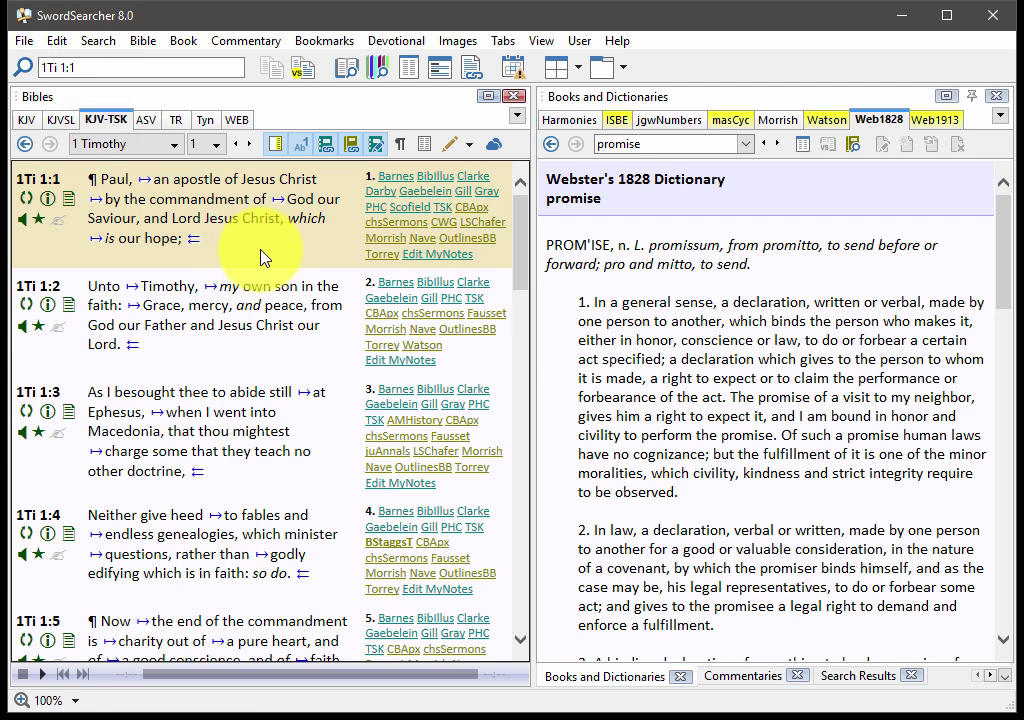
pyautogui.moveTo(260, 275)
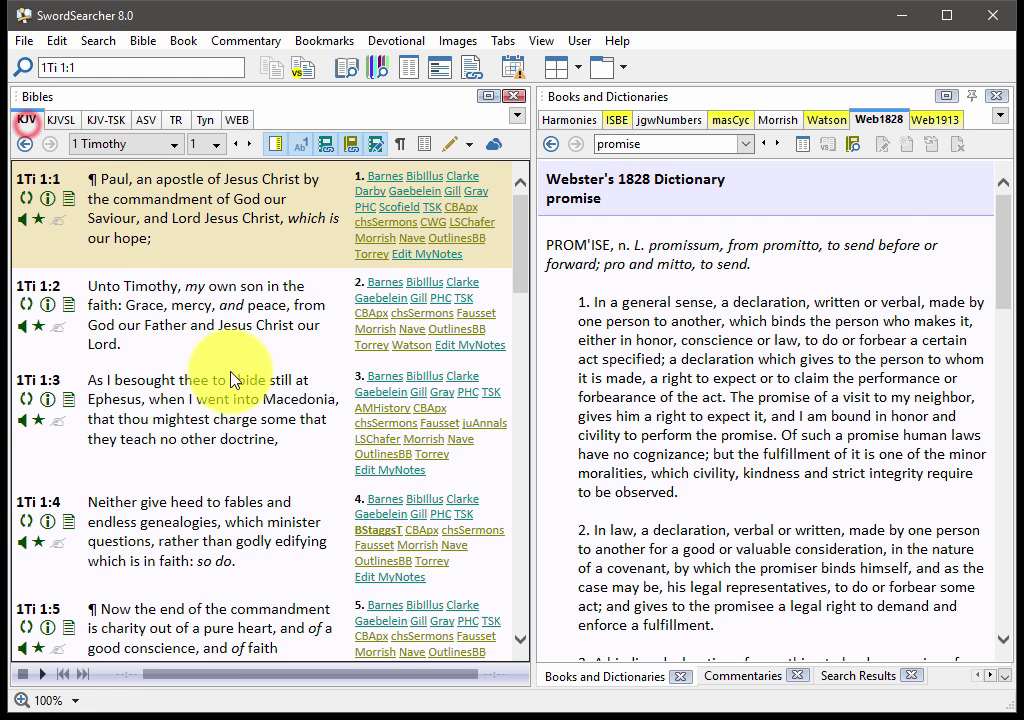
# Show 1 Timothy 1 in the KJV-TSK Bible, scrolled down to verse 1:5
pyautogui.click(105, 119)
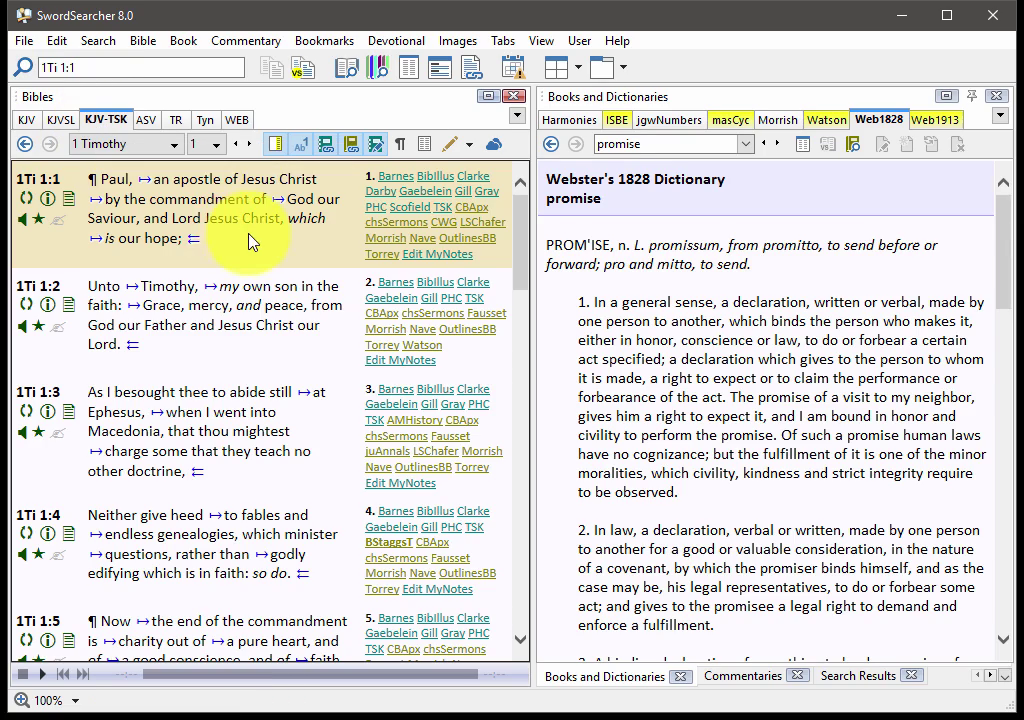
pyautogui.scroll(-3)
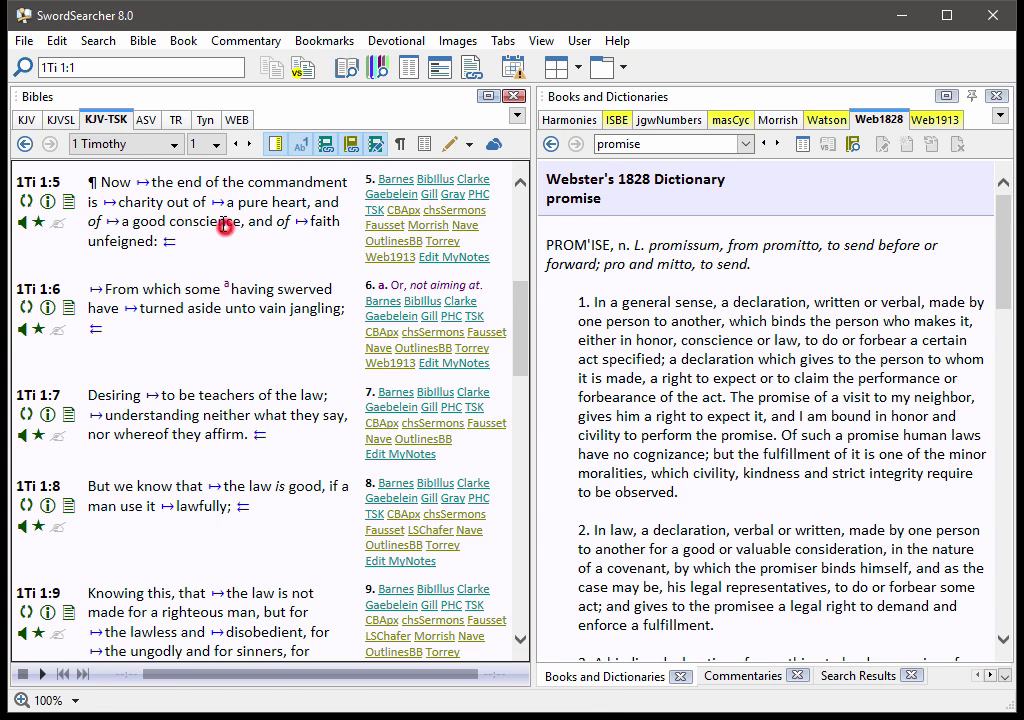
# Load Treasury cross-references for 'a pure heart' in 1 Timothy 1:5 and follow a reference
pyautogui.click(218, 202)
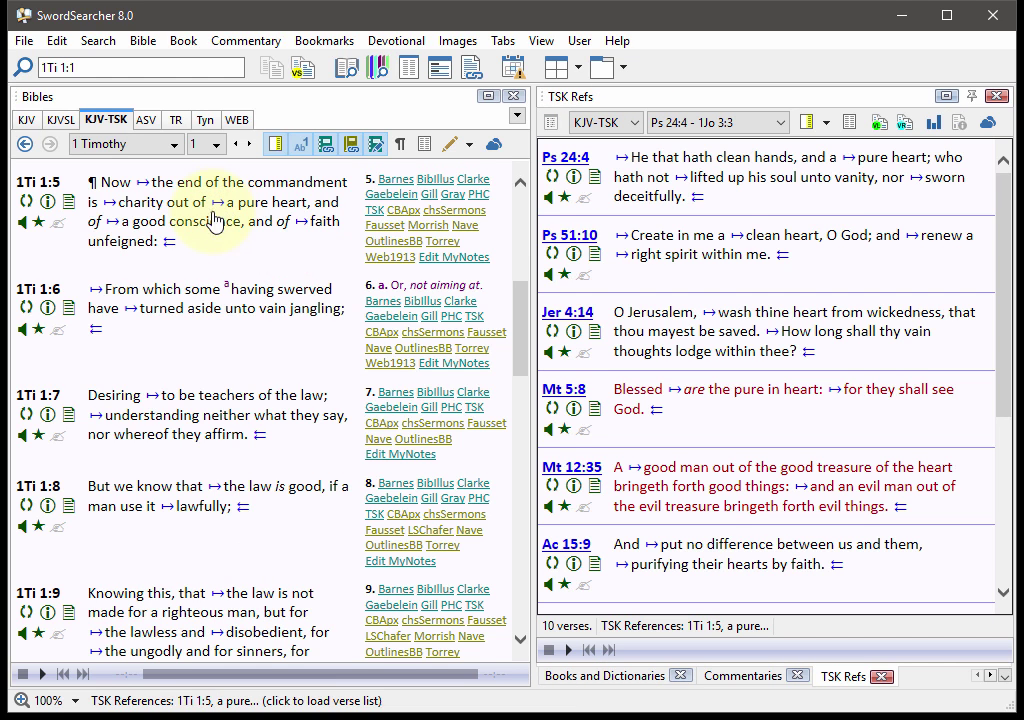
pyautogui.moveTo(870, 440)
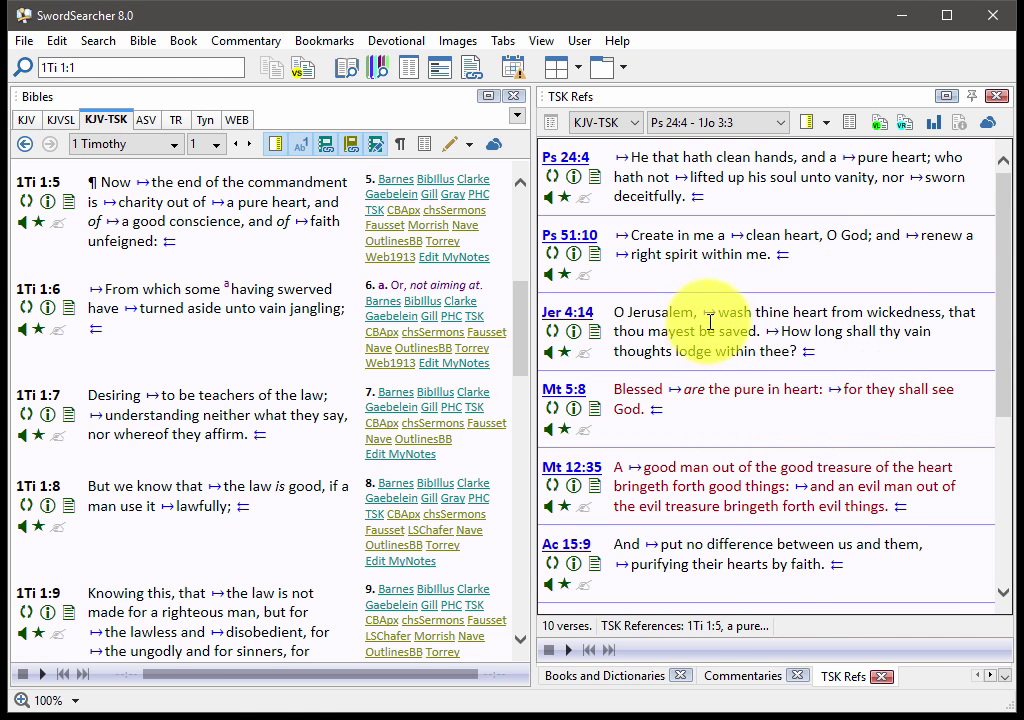
pyautogui.click(733, 311)
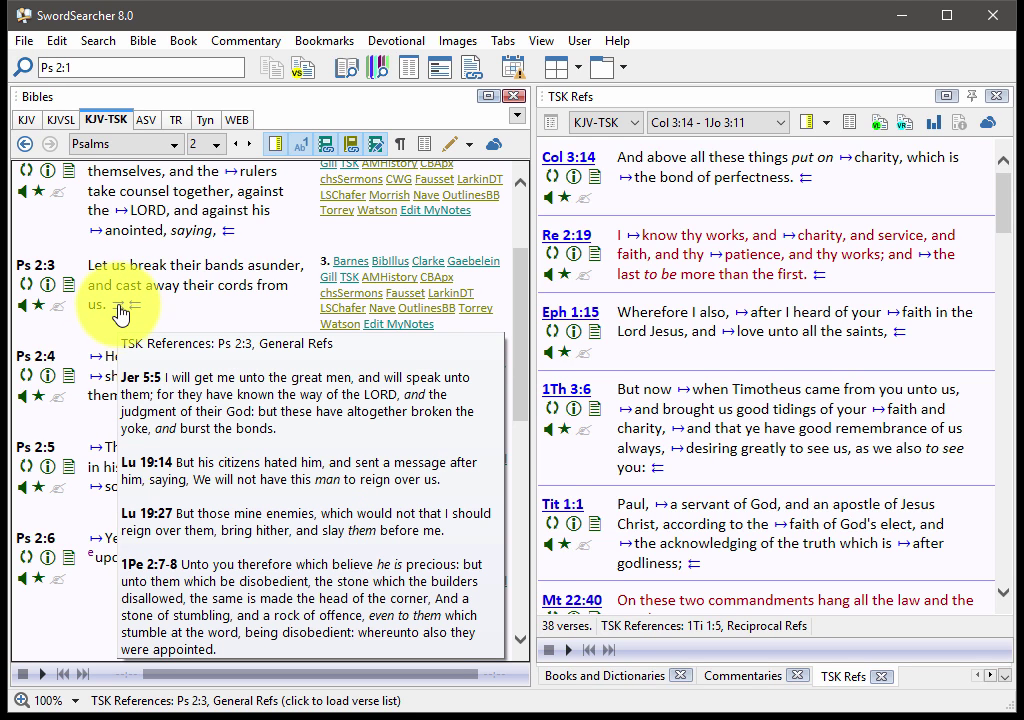
pyautogui.moveTo(118, 315)
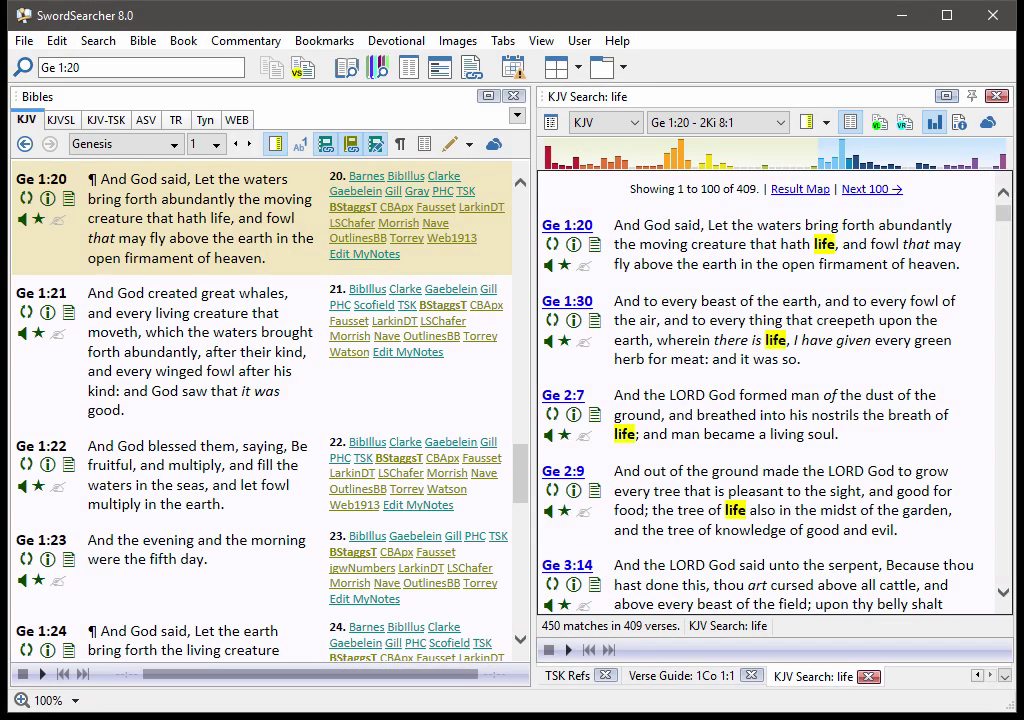
pyautogui.moveTo(655, 165)
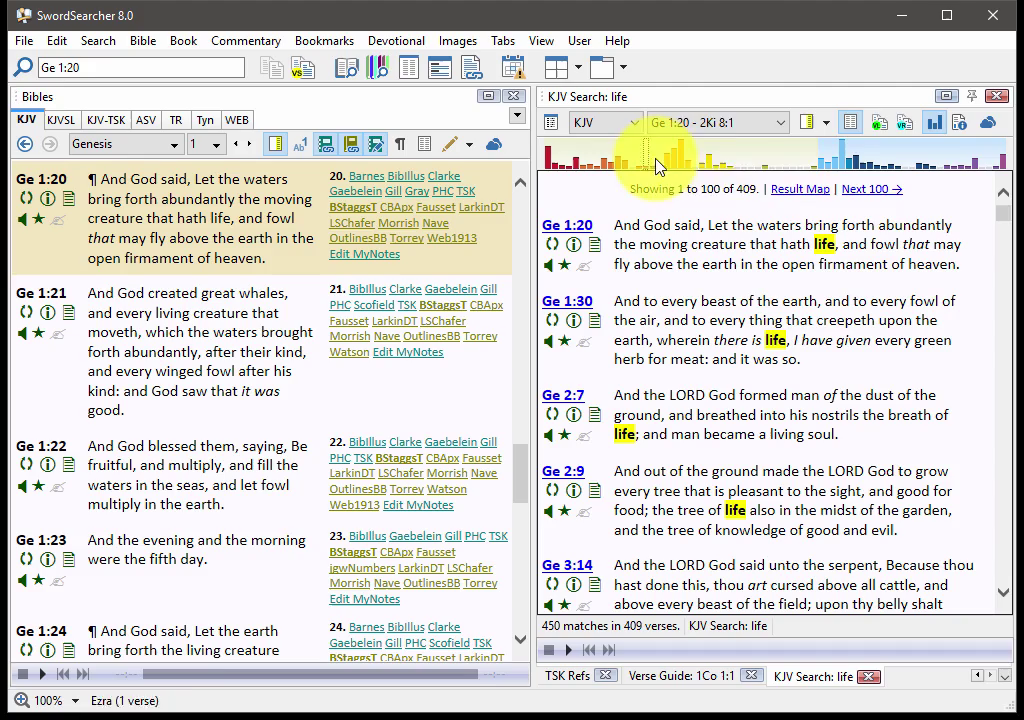
pyautogui.moveTo(890, 295)
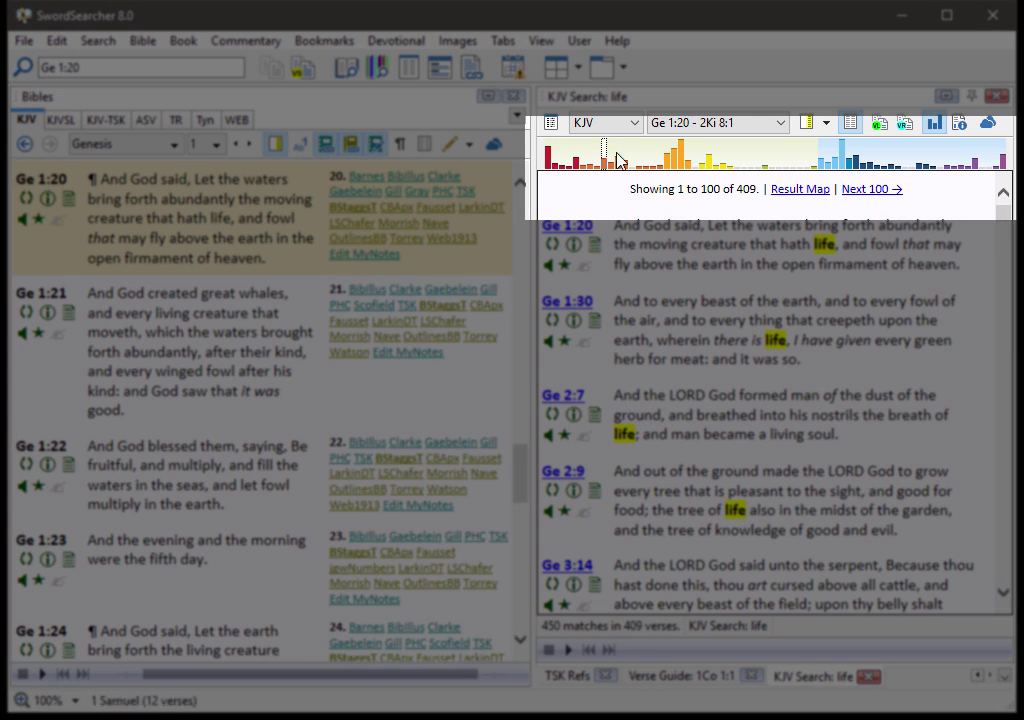
pyautogui.moveTo(870, 162)
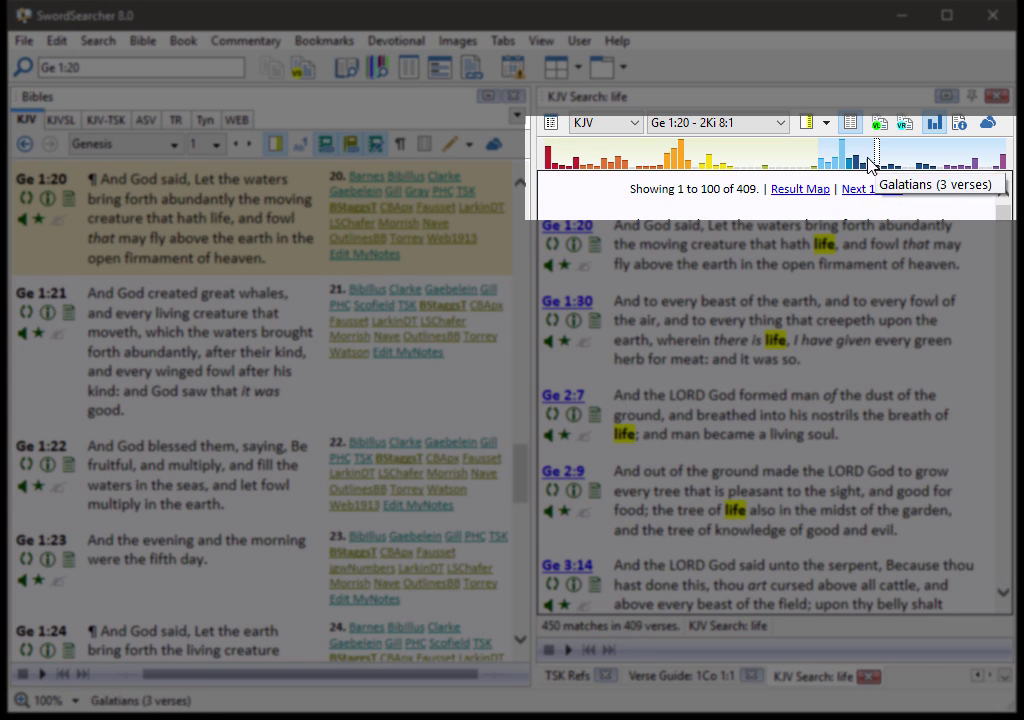
pyautogui.moveTo(685, 218)
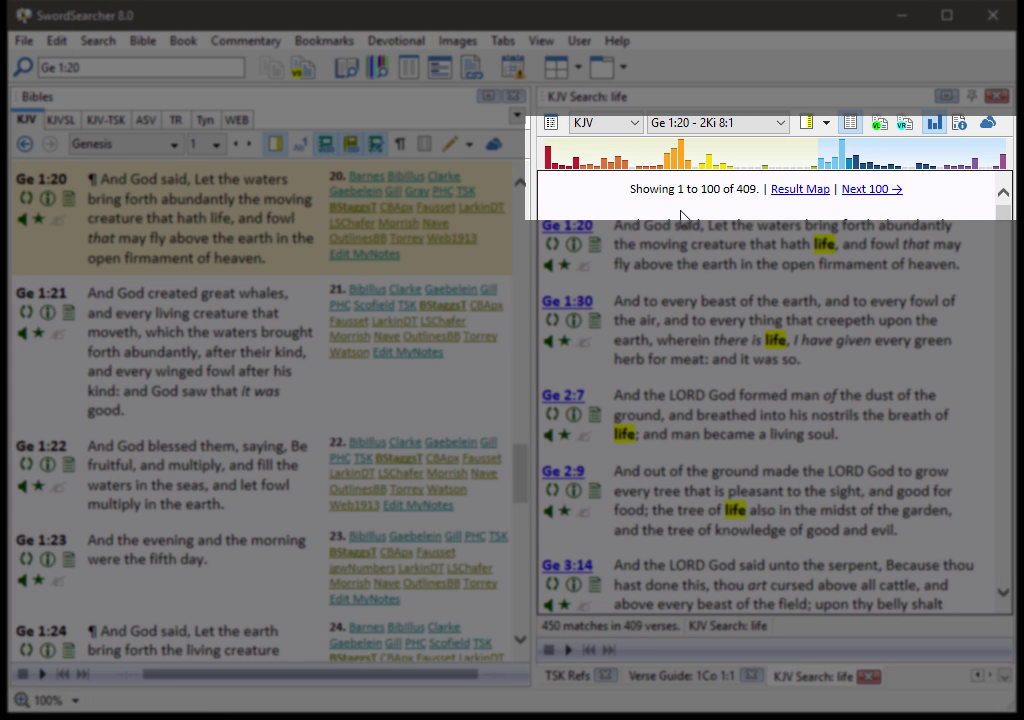
pyautogui.moveTo(694, 217)
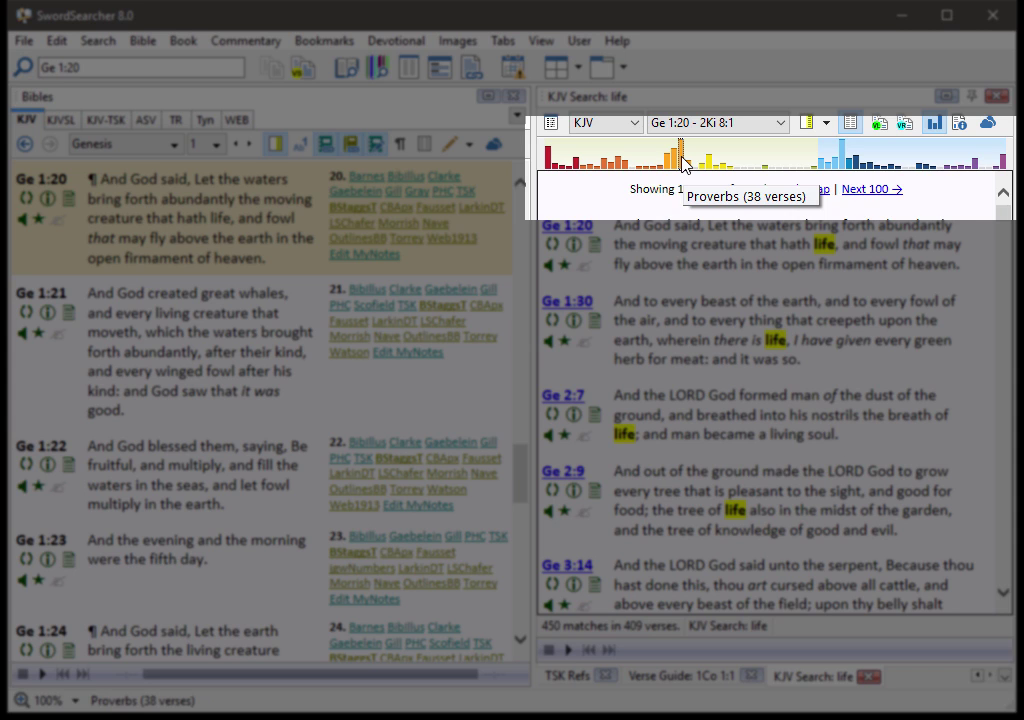
pyautogui.moveTo(718, 162)
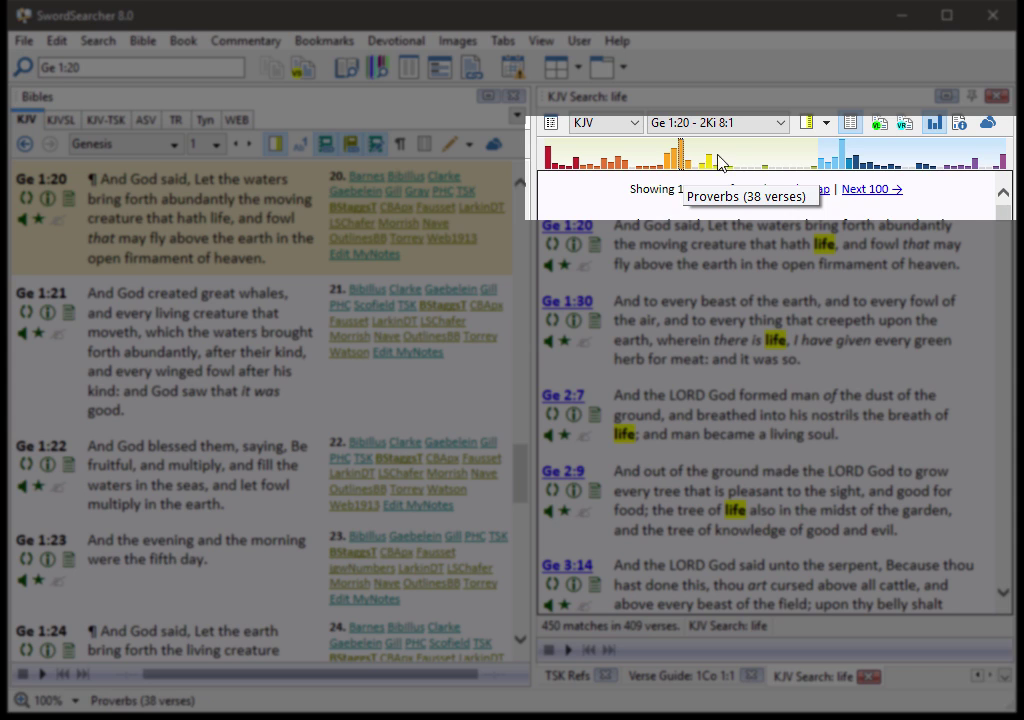
pyautogui.moveTo(843, 155)
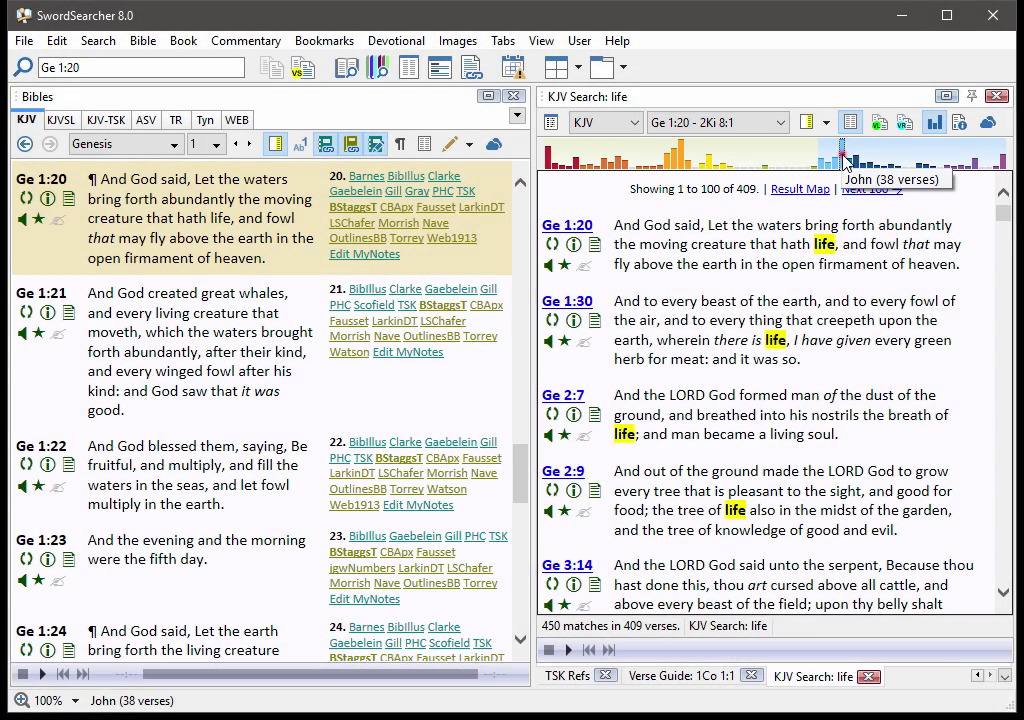
# Jump the KJV 'life' search results to the matches in John
pyautogui.click(843, 155)
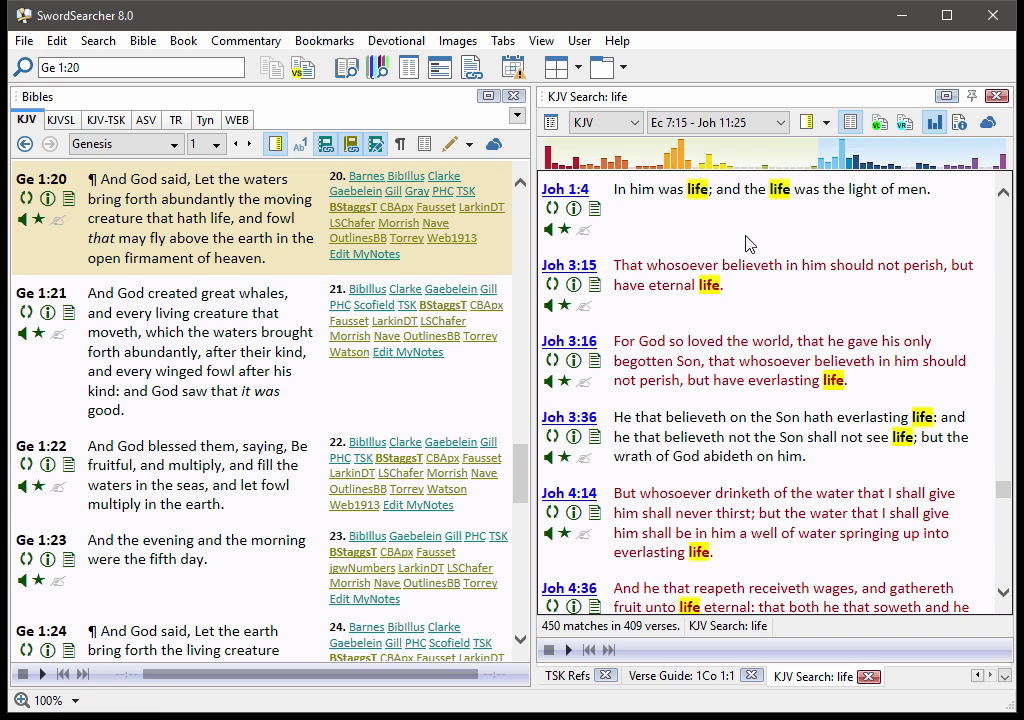
pyautogui.moveTo(667, 223)
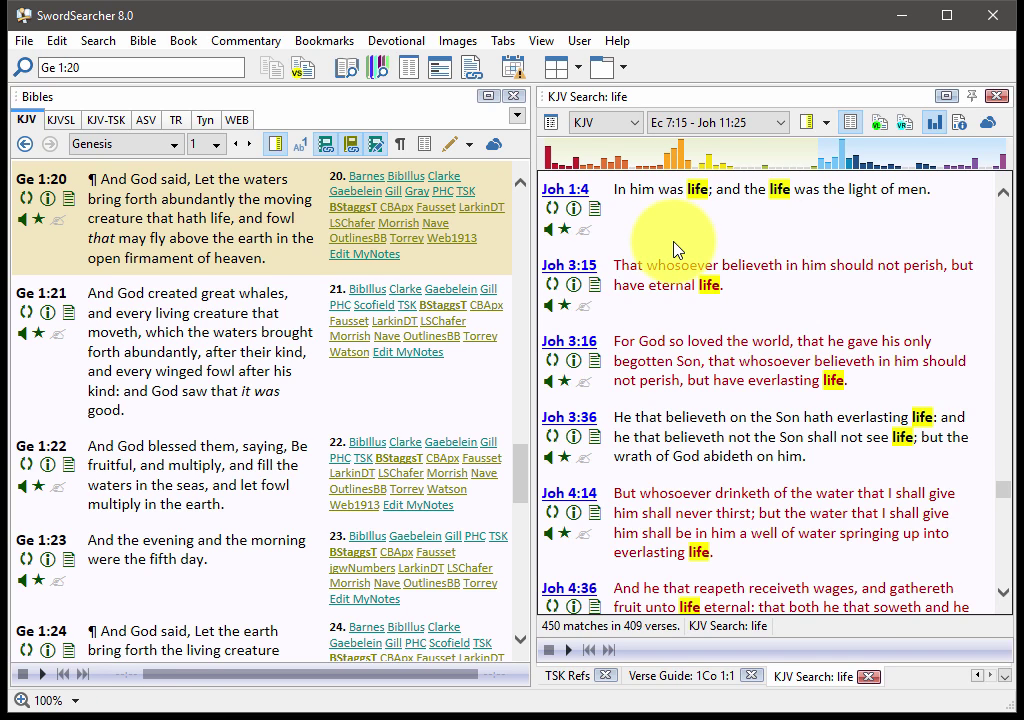
pyautogui.moveTo(636, 193)
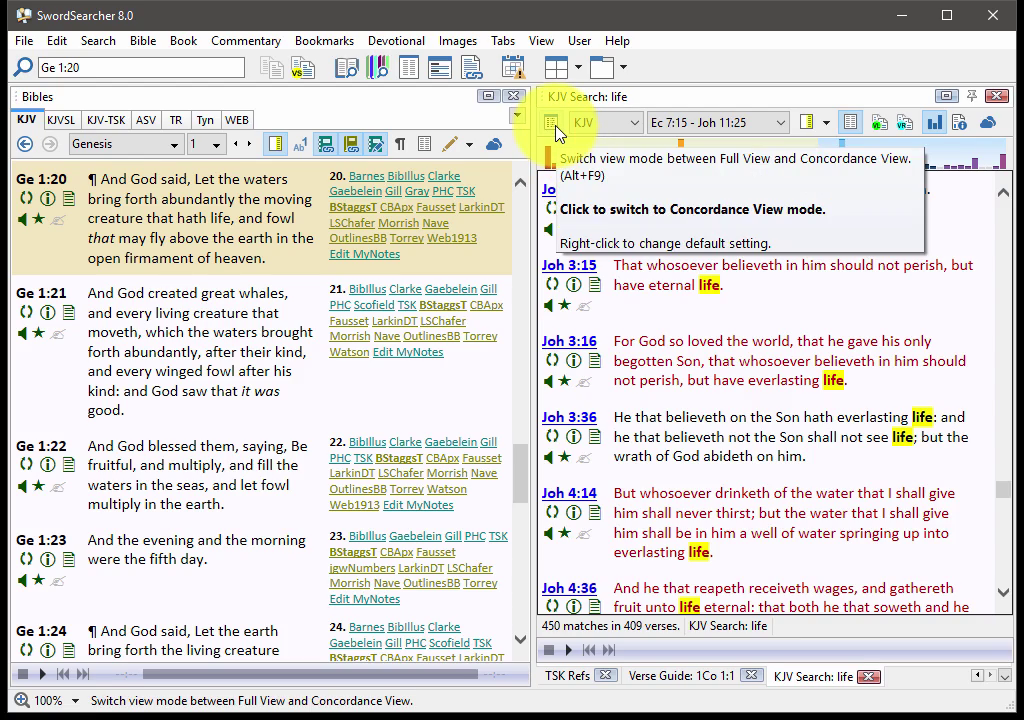
# Switch the 'life' results to one-line Concordance View and open the results options
pyautogui.click(551, 122)
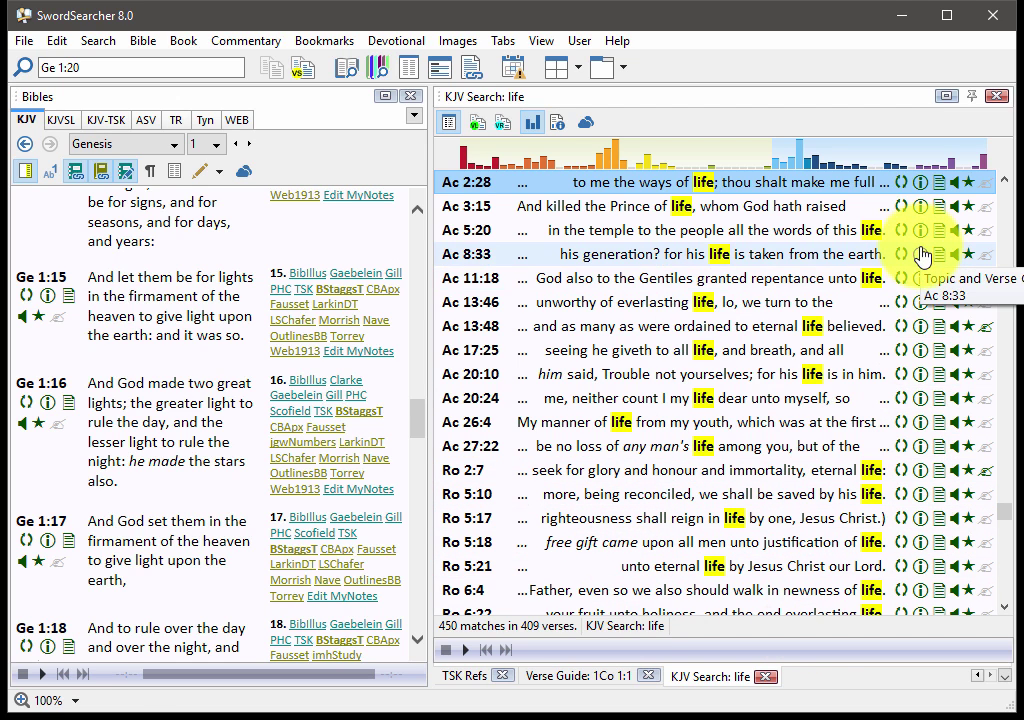
pyautogui.moveTo(449, 122)
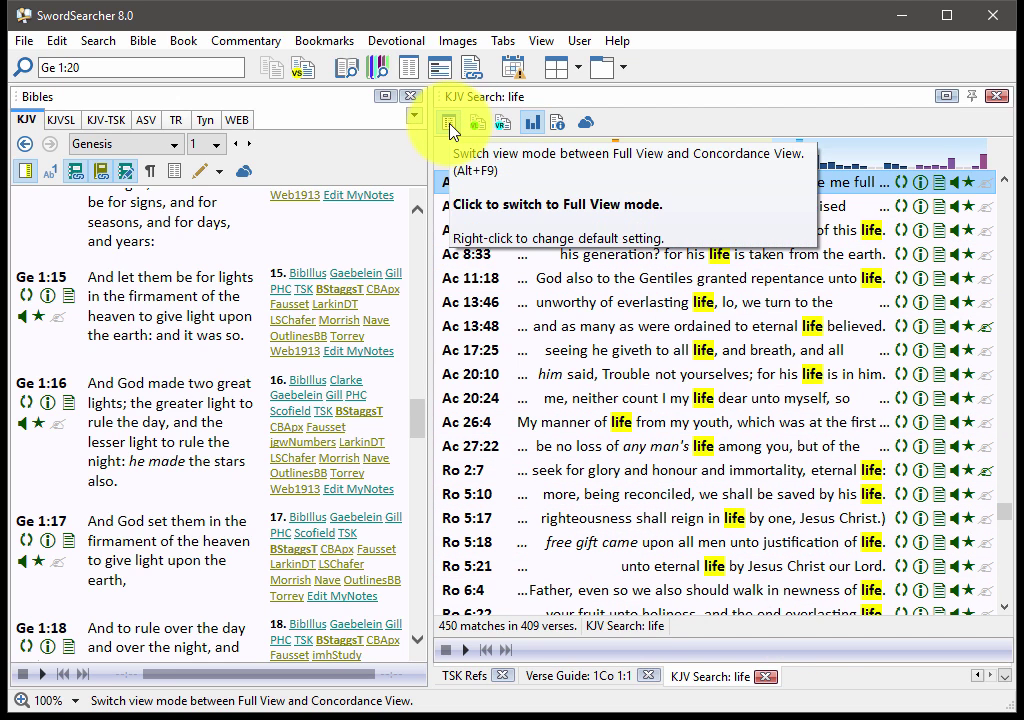
pyautogui.rightClick(452, 122)
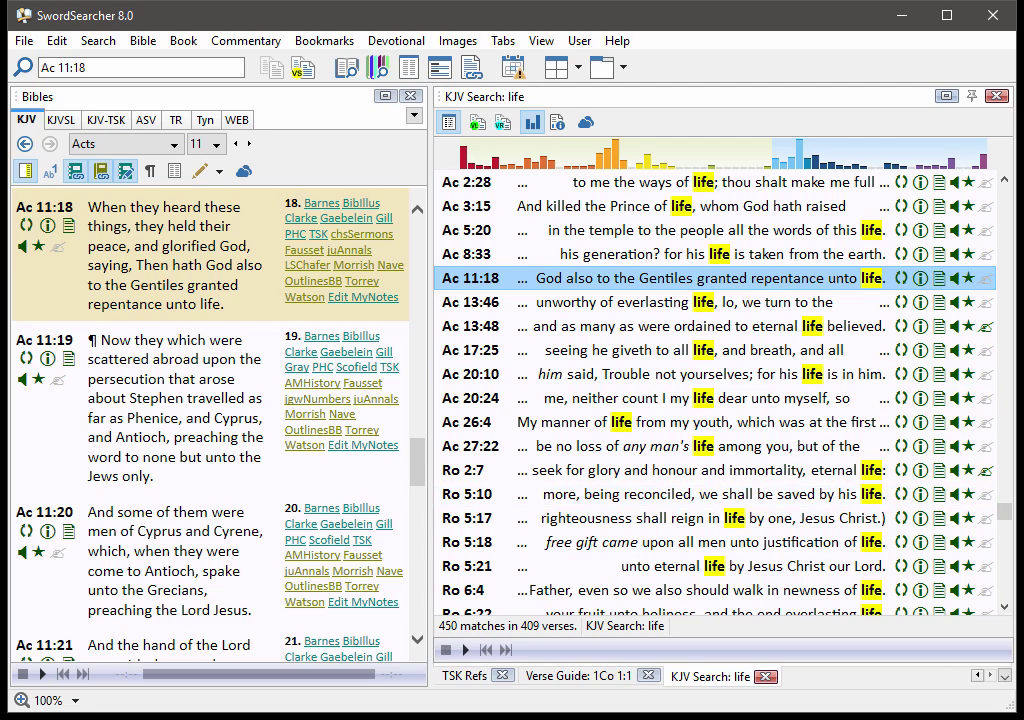
# Show Acts 11:18 in the KJVSL edition with Strong's Greek words beneath the English
pyautogui.click(61, 119)
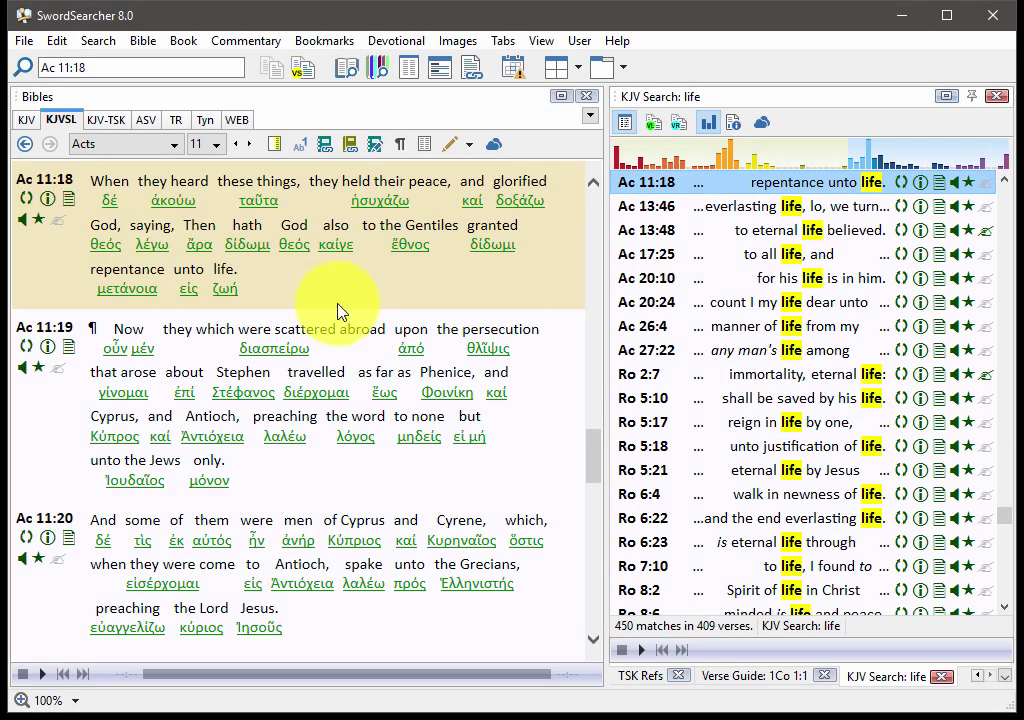
pyautogui.moveTo(61, 119)
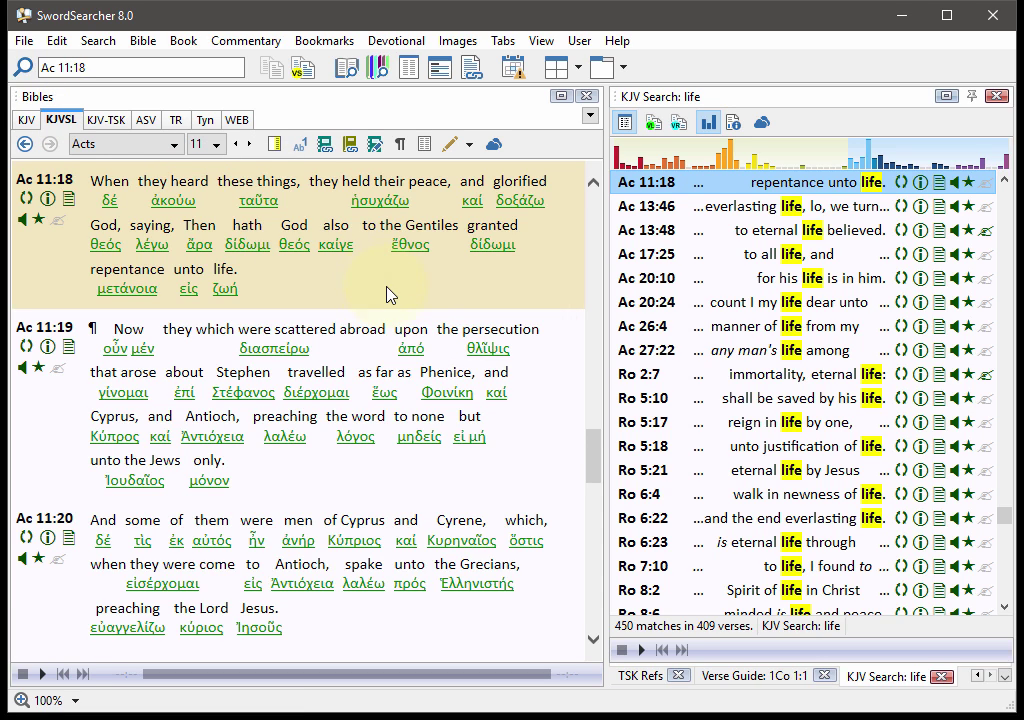
pyautogui.moveTo(323, 288)
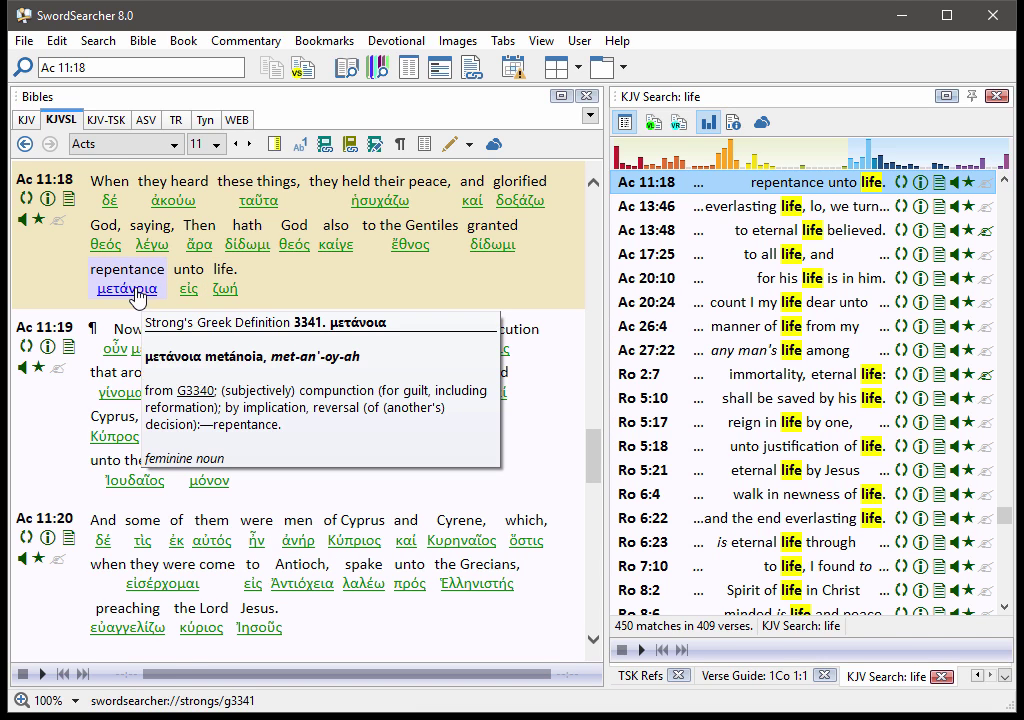
pyautogui.moveTo(334, 308)
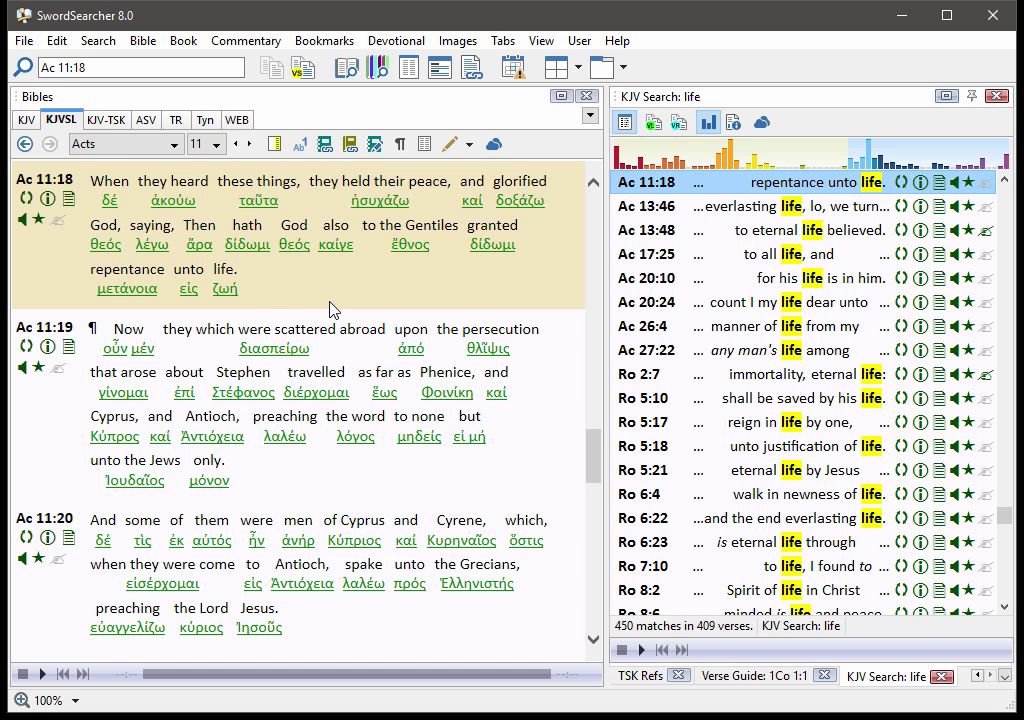
pyautogui.moveTo(224, 288)
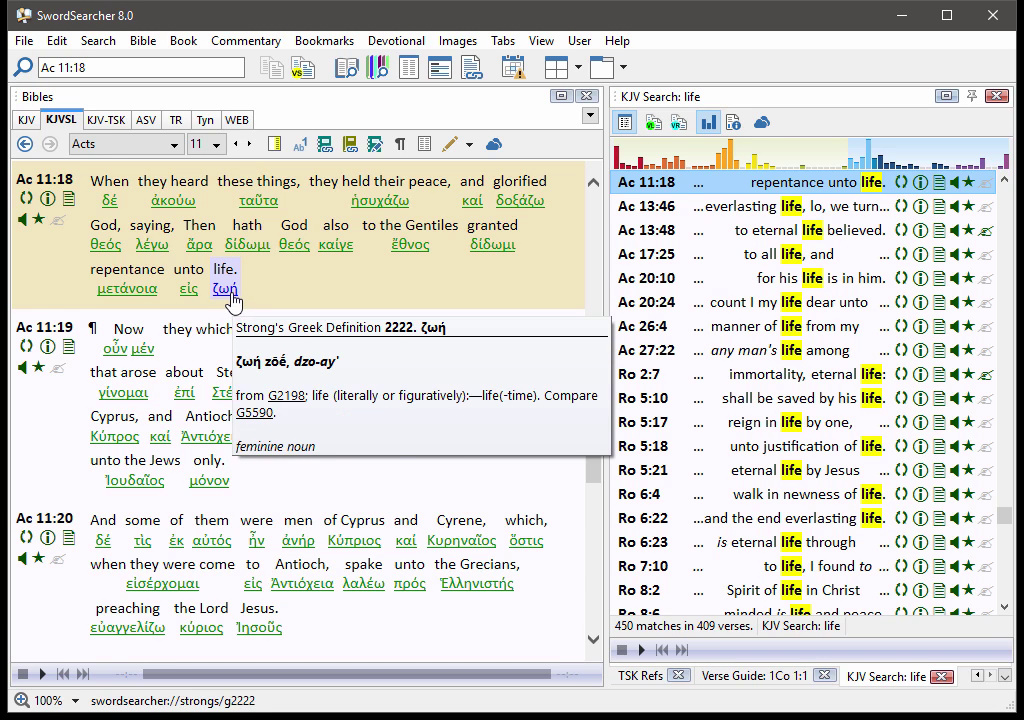
pyautogui.moveTo(127, 288)
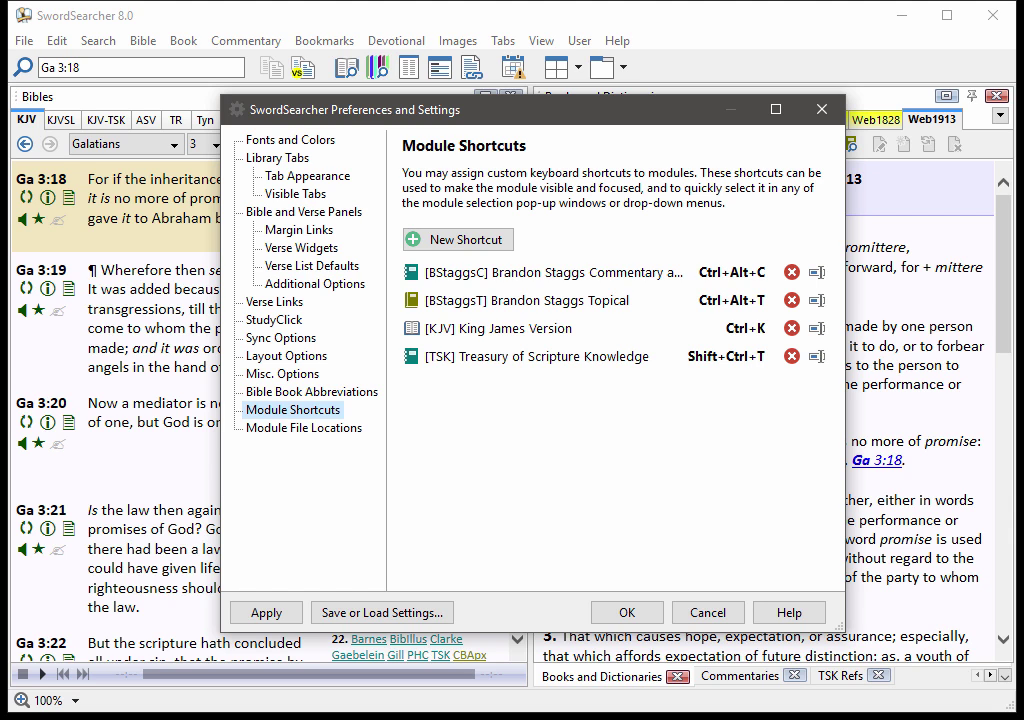
# Assign Ctrl+W as a module shortcut for Webster's 1913 and show TSK cross-references
pyautogui.click(457, 239)
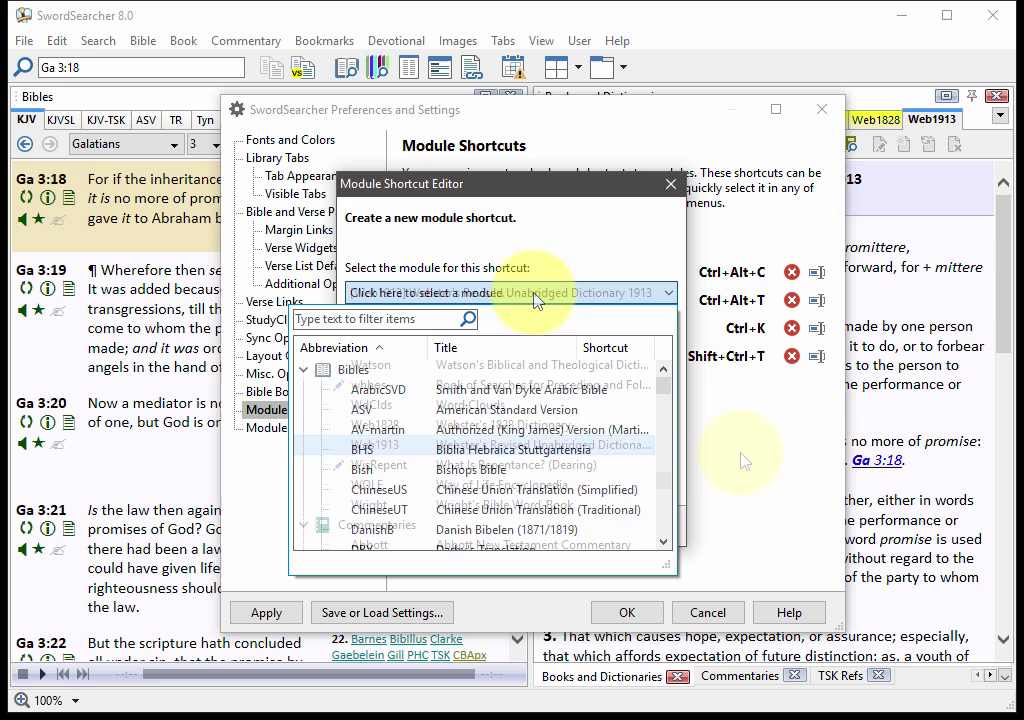
pyautogui.click(419, 445)
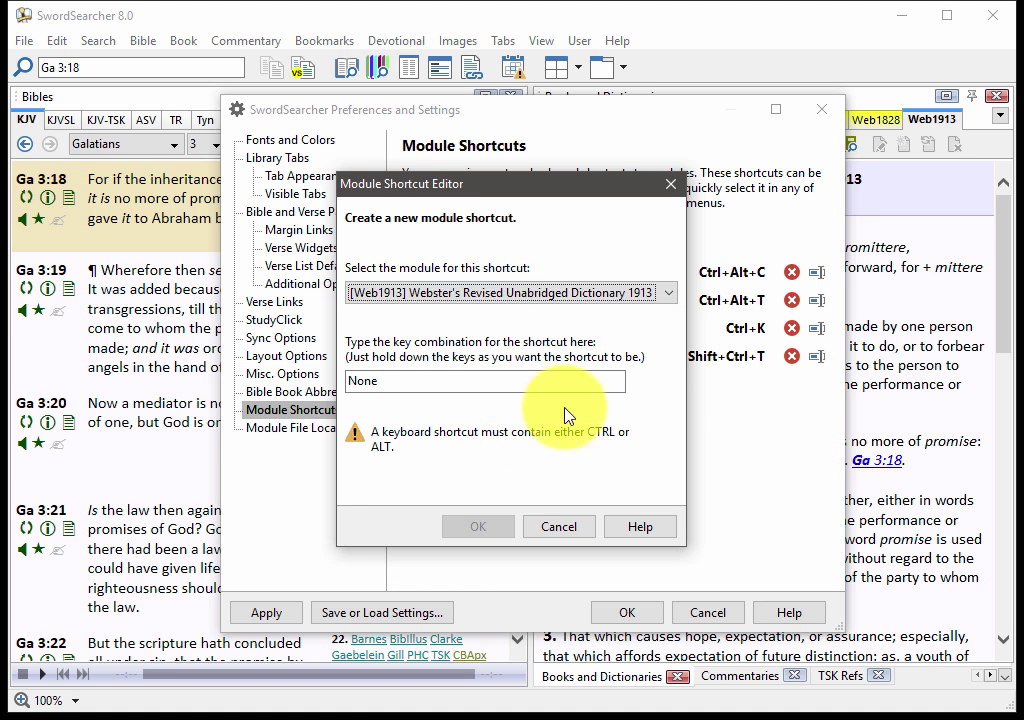
pyautogui.press('ctrl')
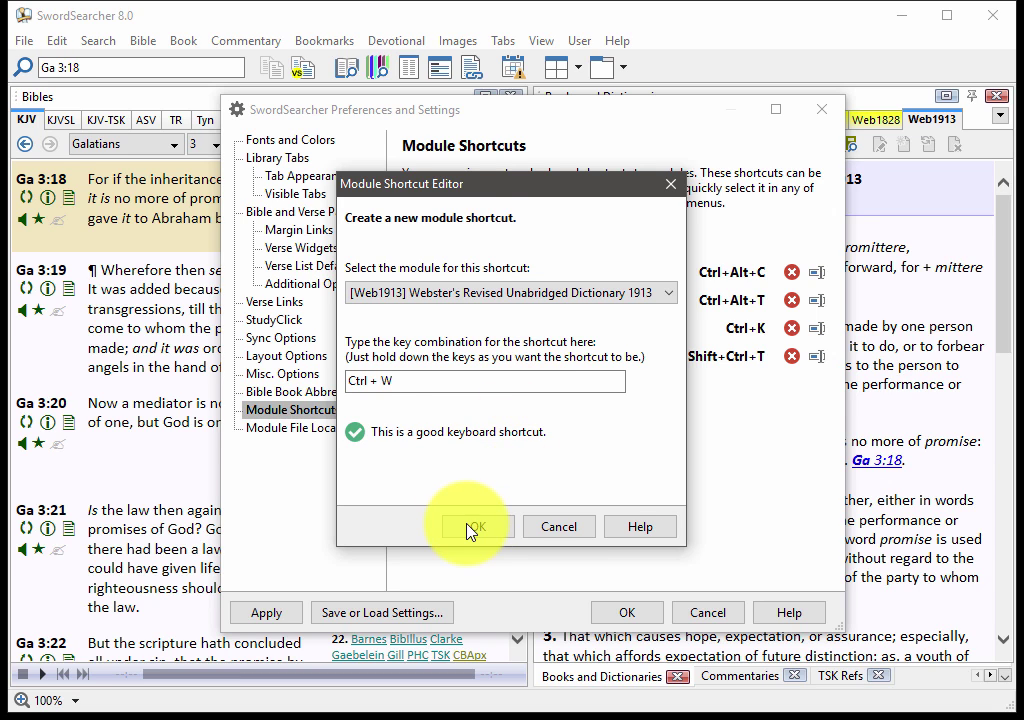
pyautogui.click(474, 527)
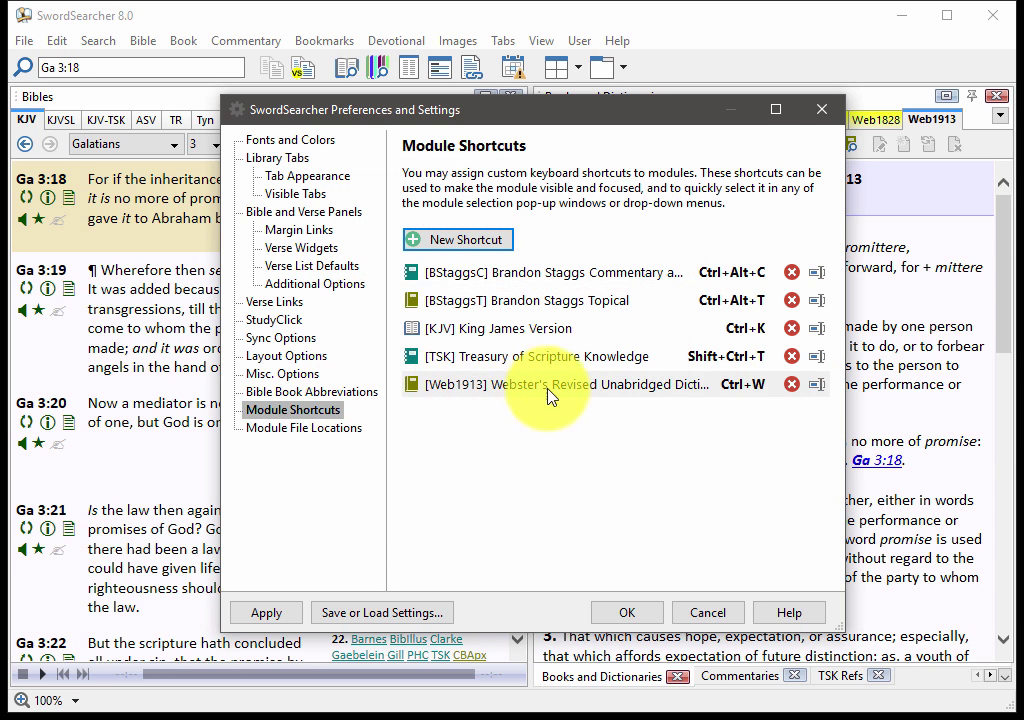
pyautogui.moveTo(740, 403)
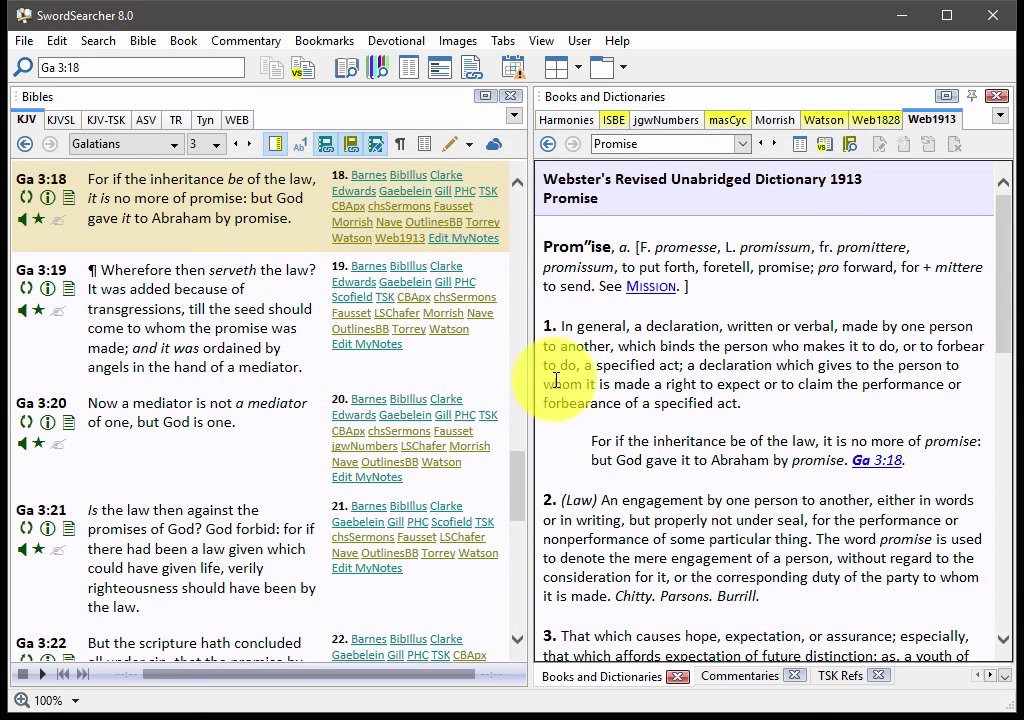
pyautogui.click(838, 675)
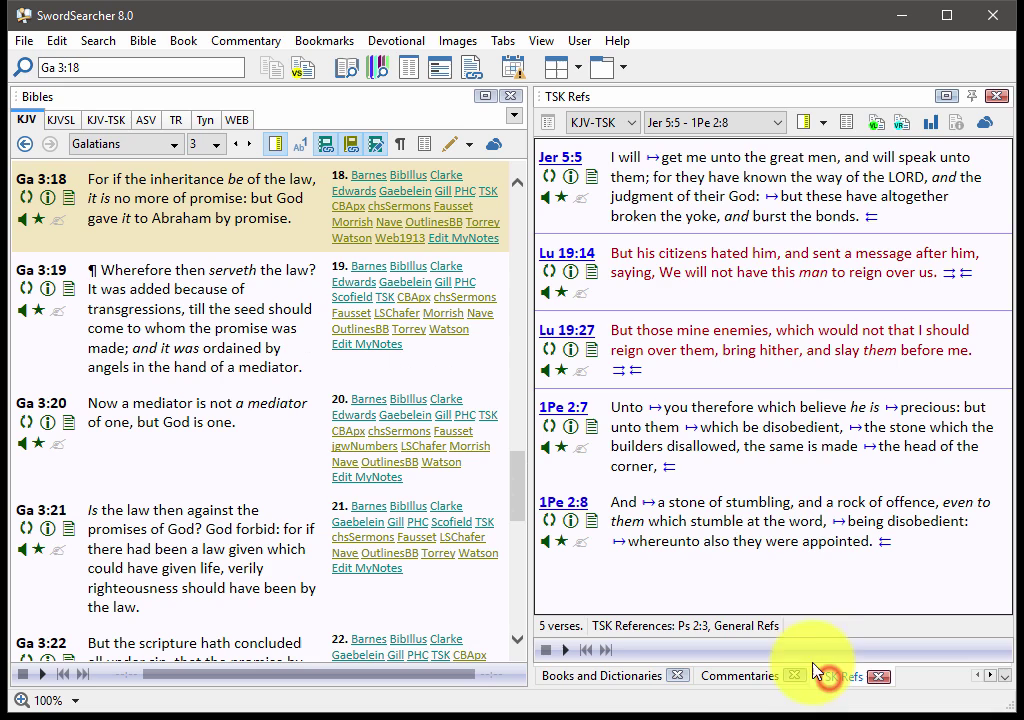